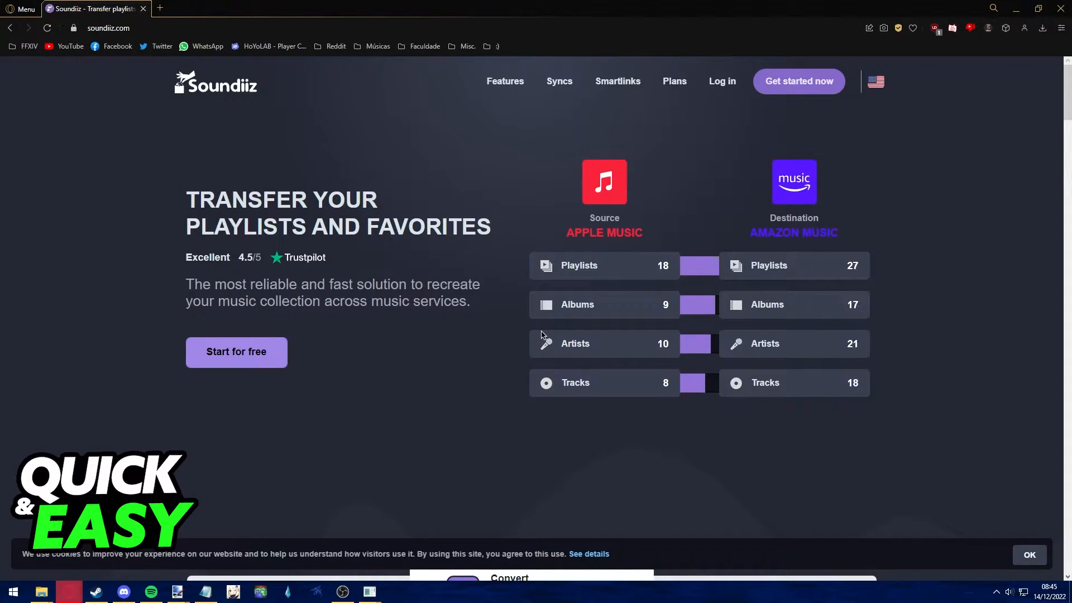
Enter the Soundiiz web app from the homepage via 'Start for free'
scroll("down", 3)
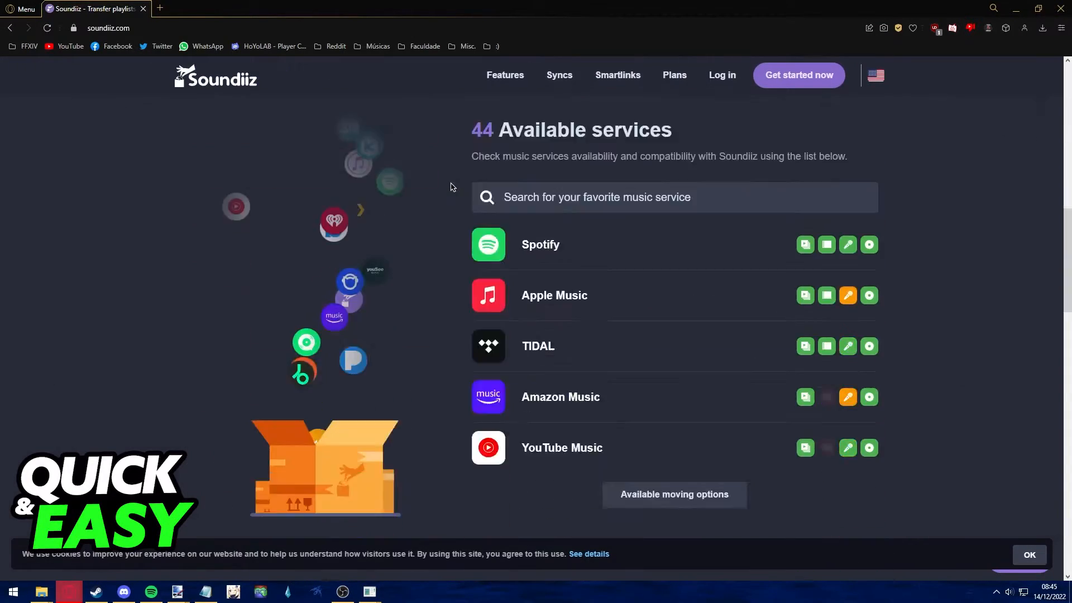
scroll("down", 3)
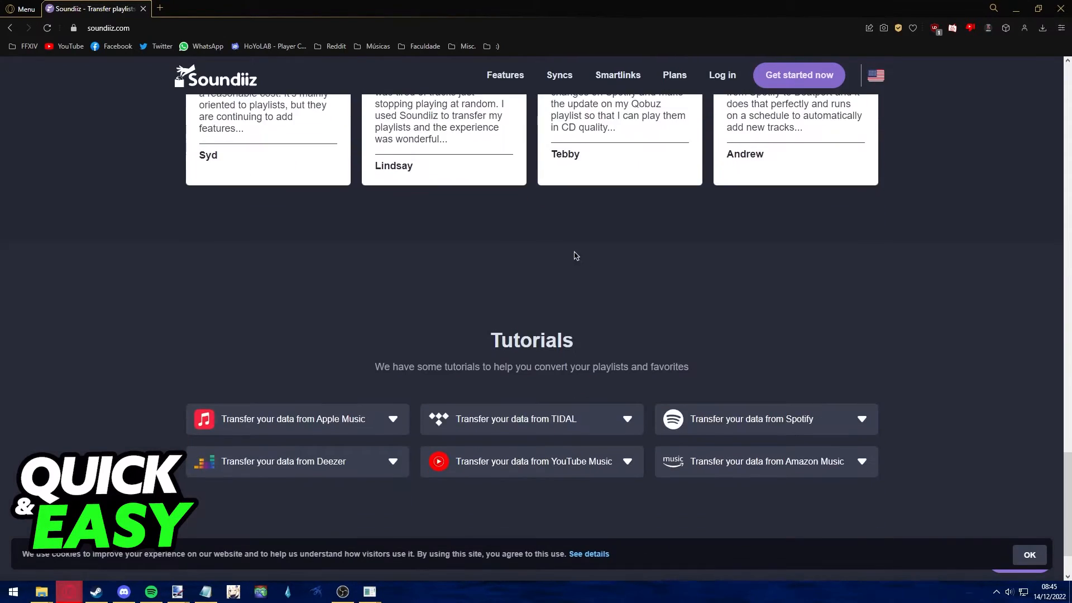
scroll("up", 3)
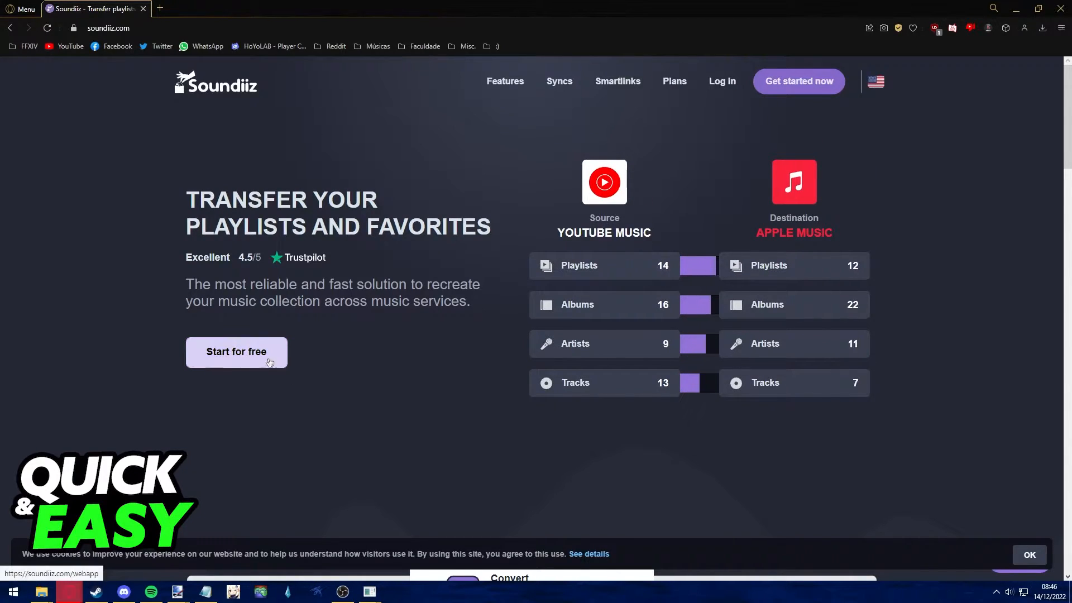
left_click(236, 352)
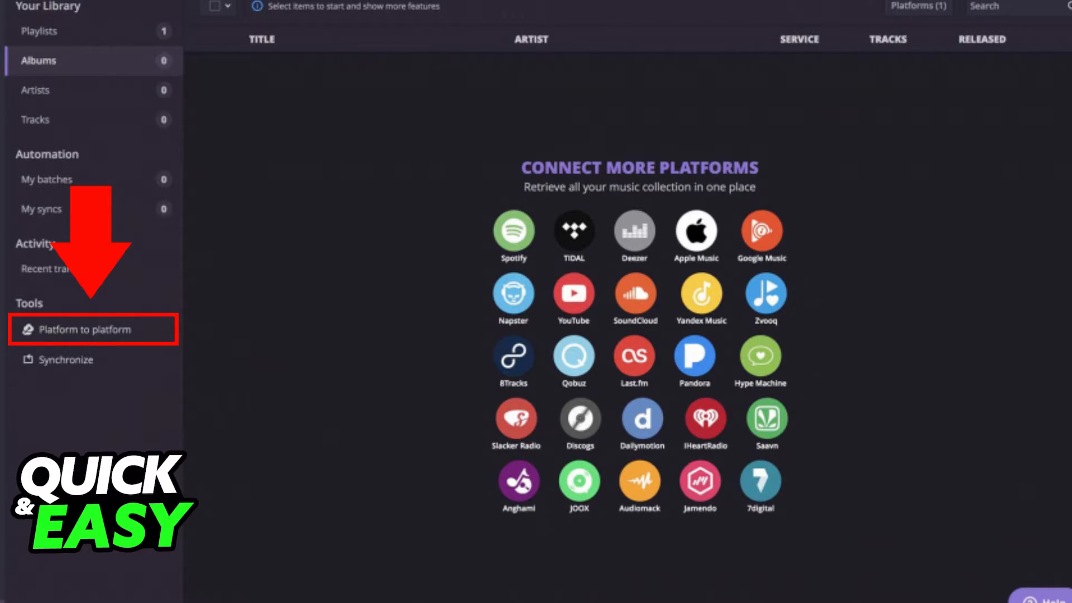
Start a Platform to platform transfer from the Tools sidebar
left_click(84, 328)
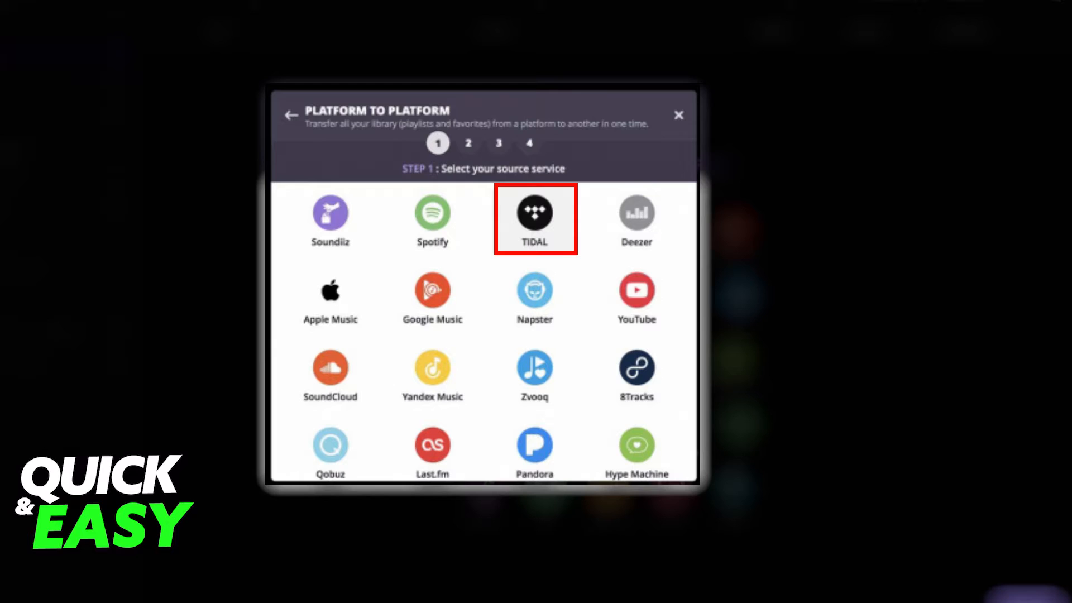
Choose TIDAL as the source service for the transfer
left_click(535, 212)
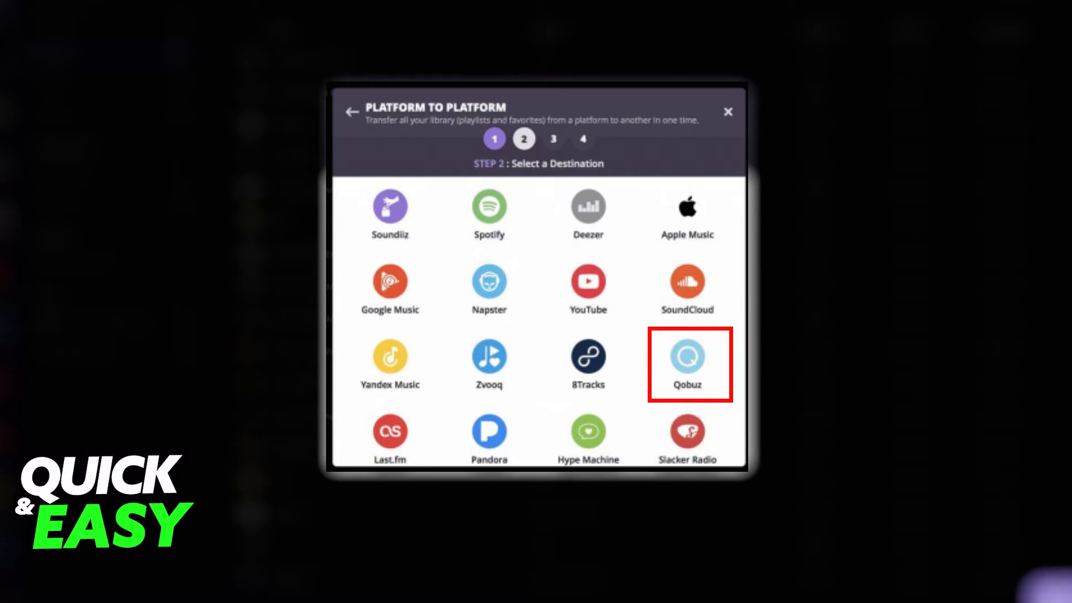
Choose Qobuz as the destination service
left_click(689, 364)
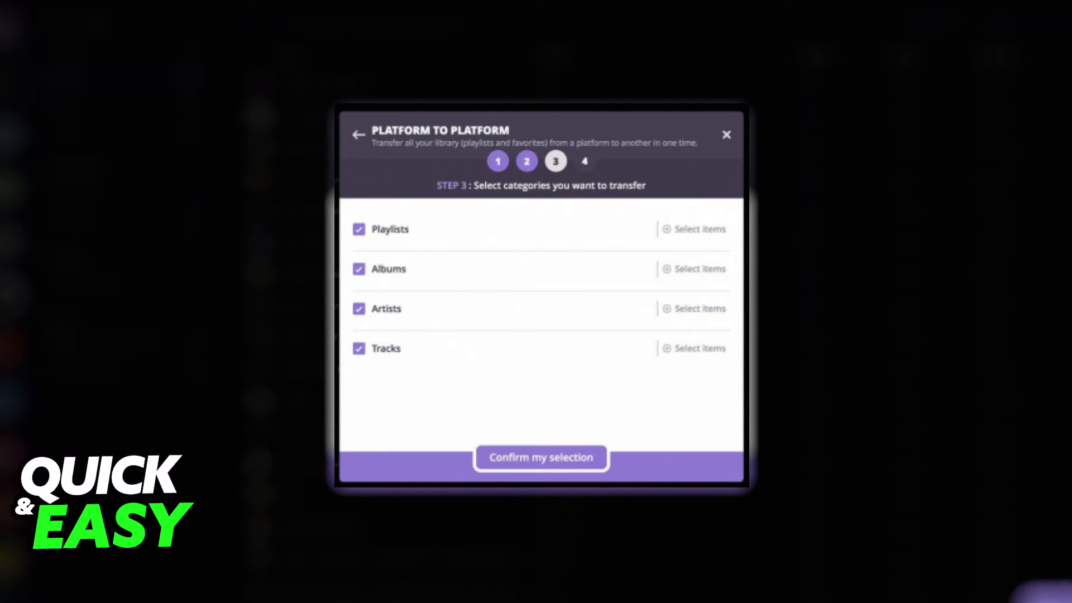
Confirm transferring playlists, albums, artists and tracks from TIDAL to Qobuz
left_click(541, 457)
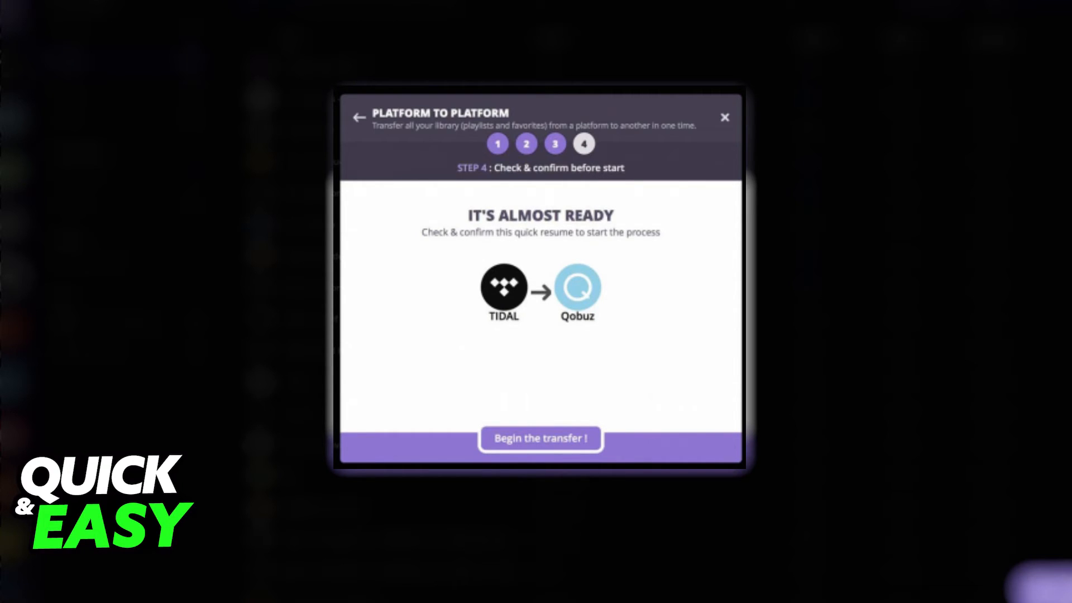
Begin the TIDAL-to-Qobuz transfer, creating a batch of 1059 items
left_click(539, 438)
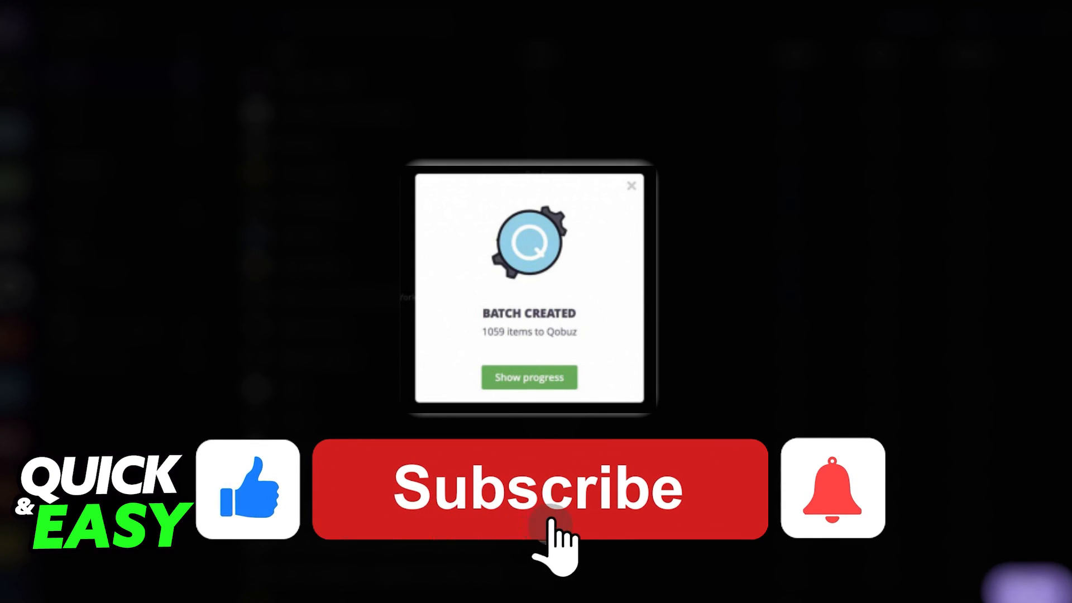
left_click(540, 488)
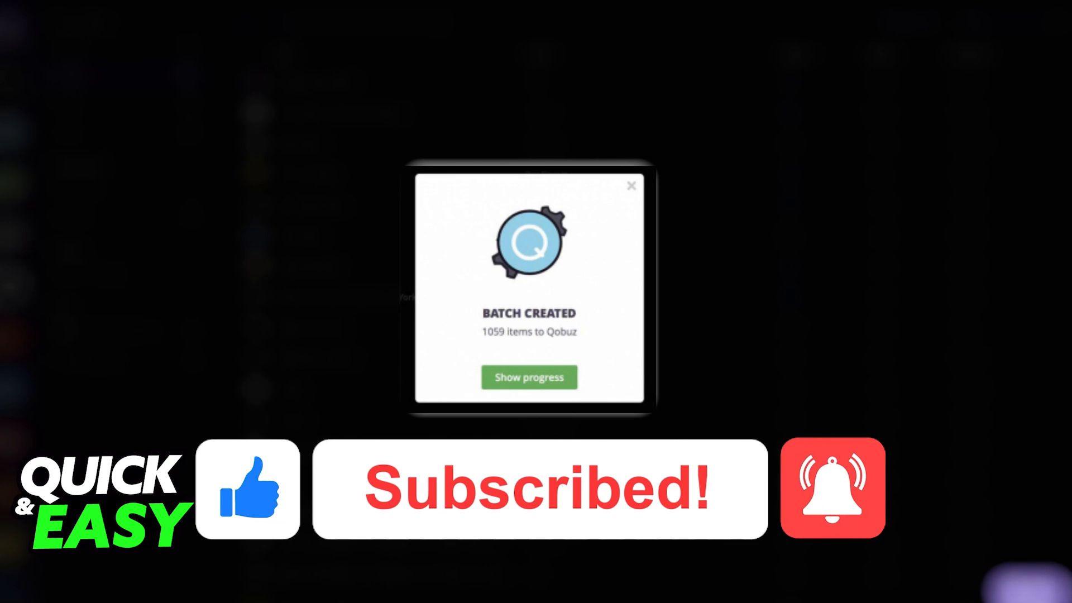